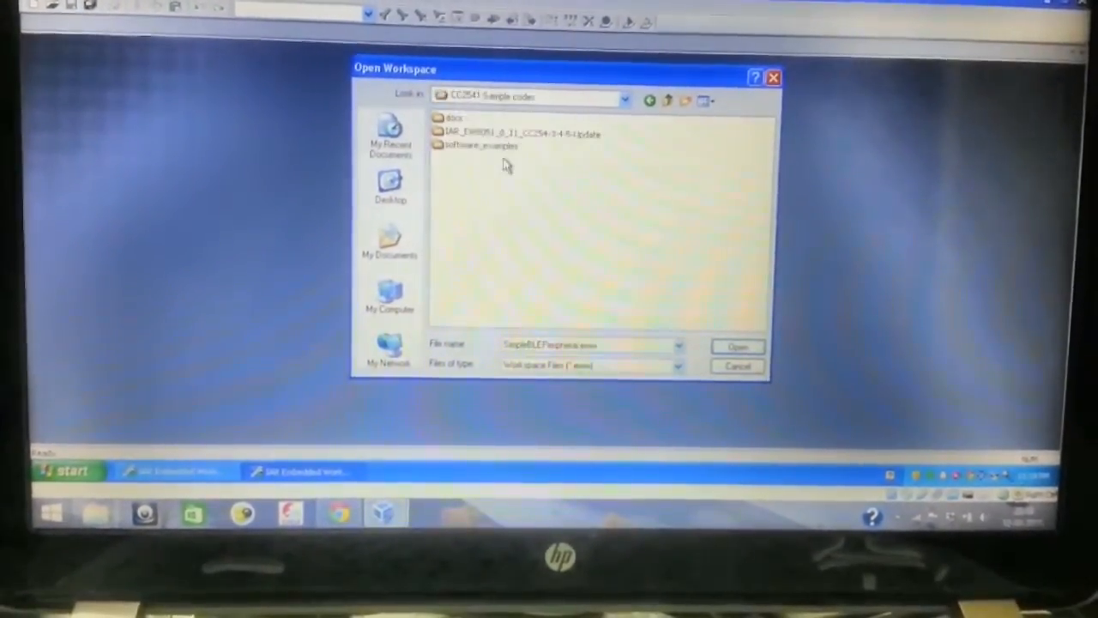
- Browse into software_examples\test in the CC2541 sample code to open the workspace
double_click(477, 144)
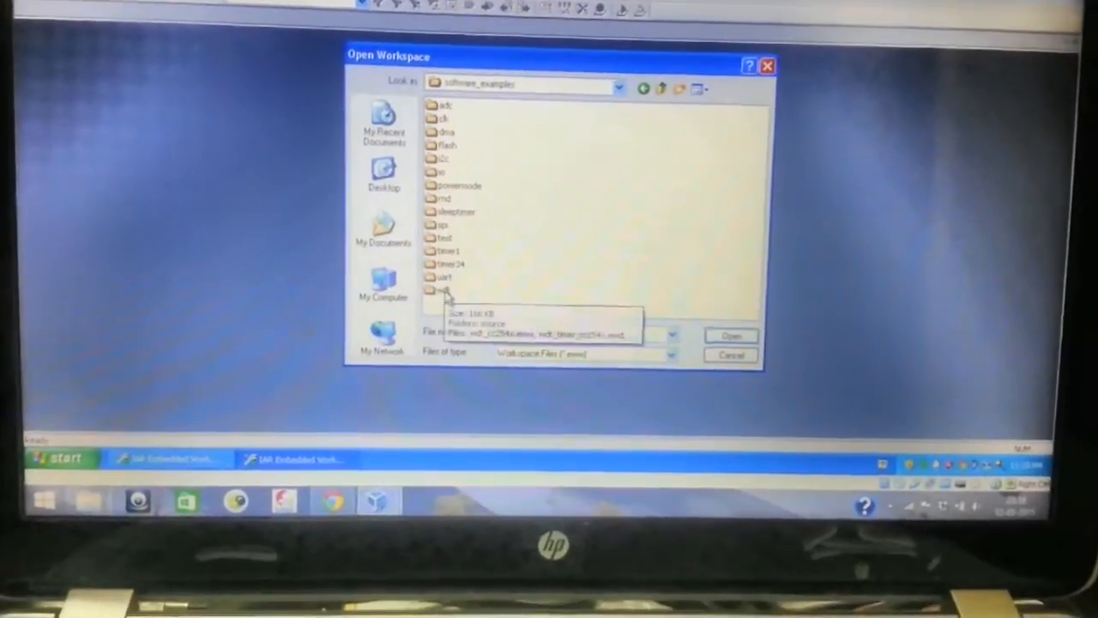
double_click(445, 223)
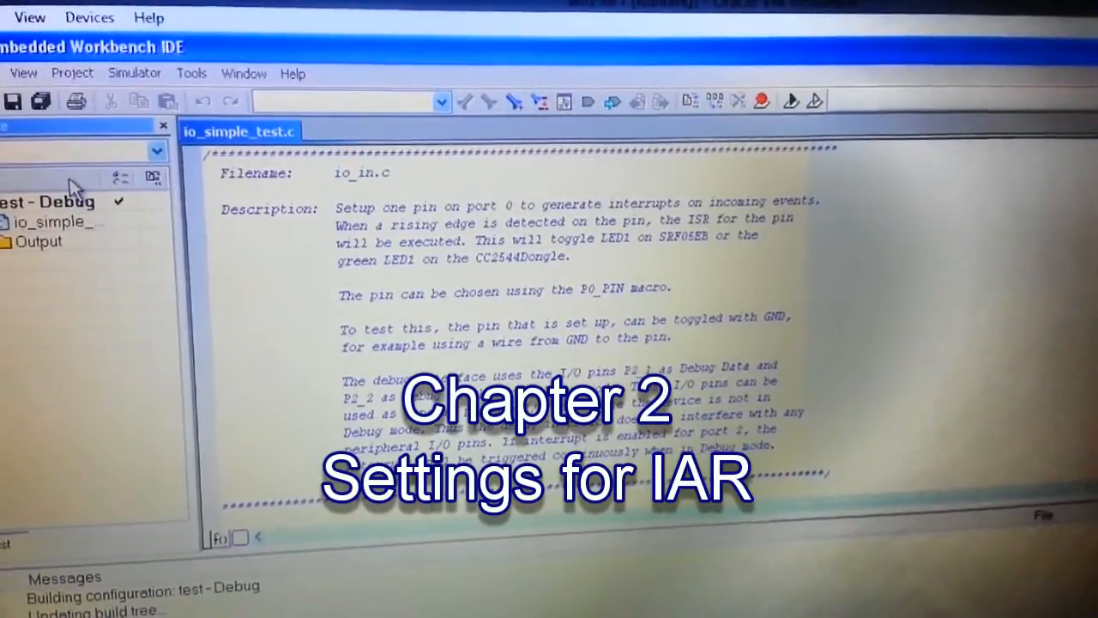
- In the test project's General Options, browse Texas Instruments devices and target the CC2541F256
right_click(51, 203)
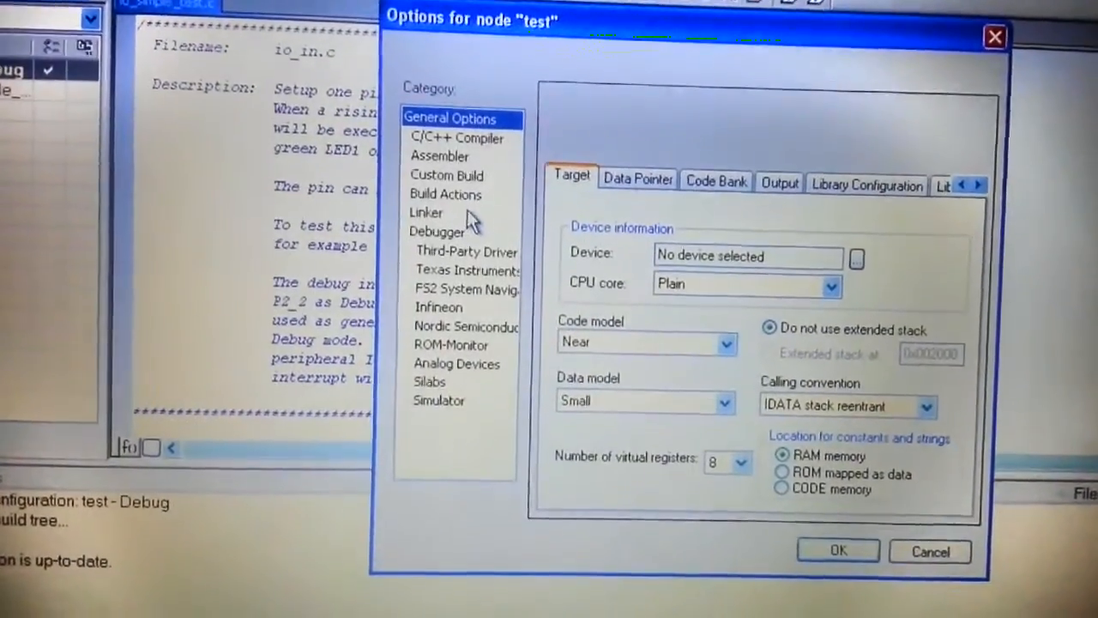
click(854, 257)
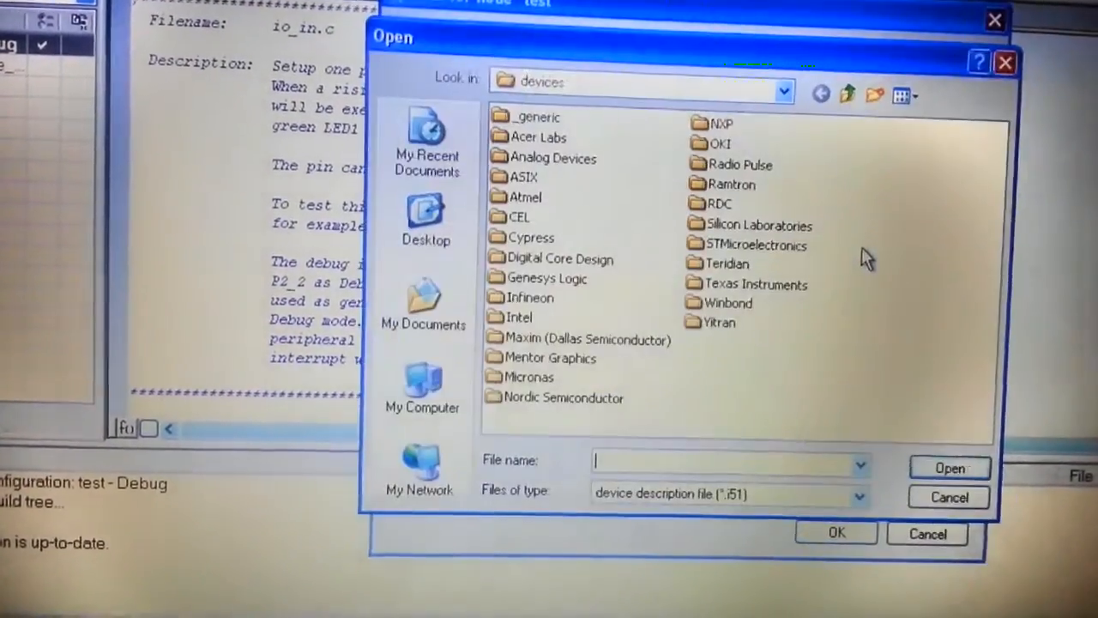
double_click(757, 285)
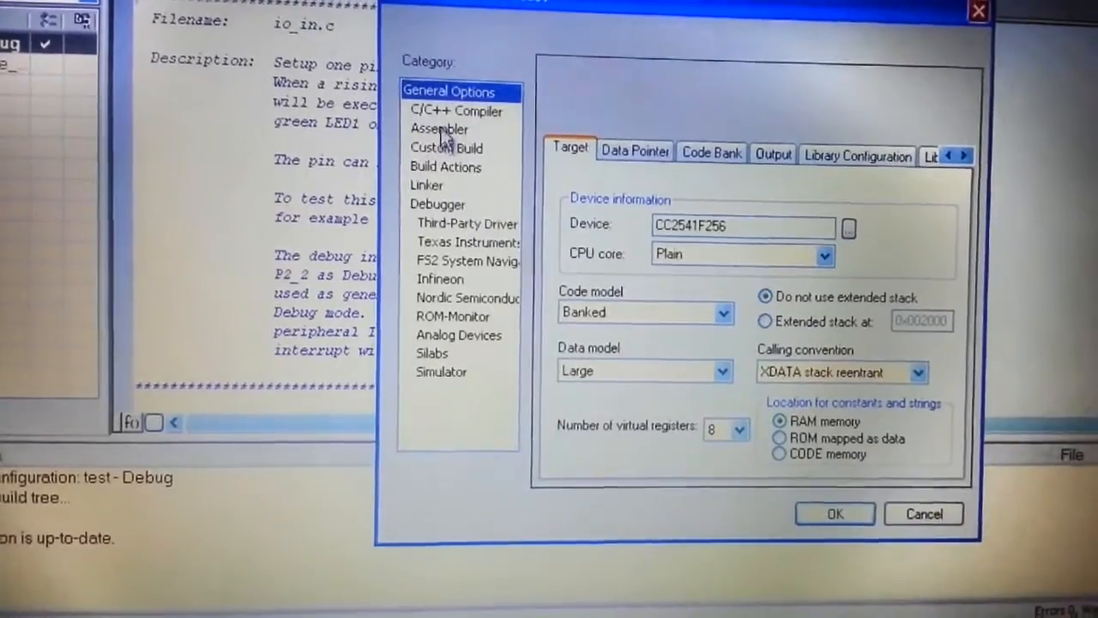
- Review the Assembler, Linker and Debugger categories and accept the options
click(439, 129)
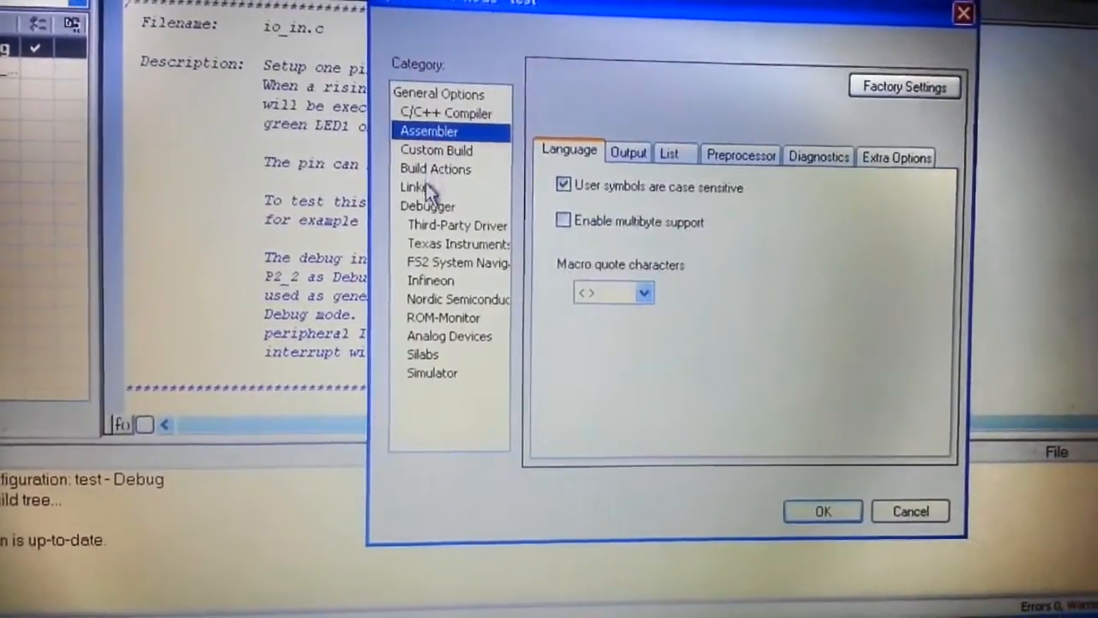
click(415, 185)
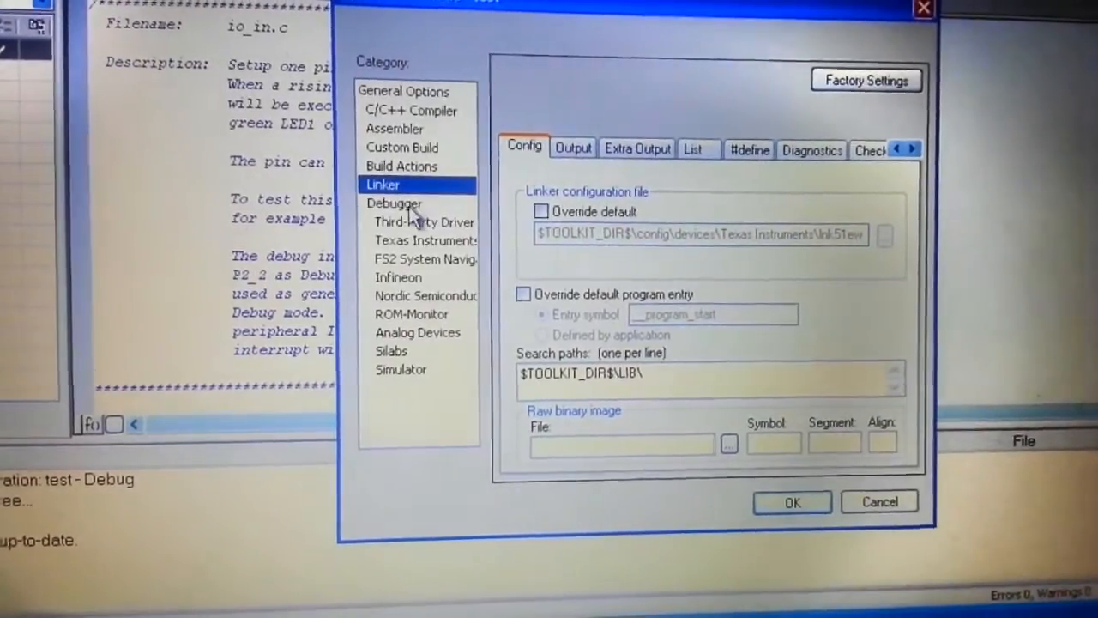
click(395, 203)
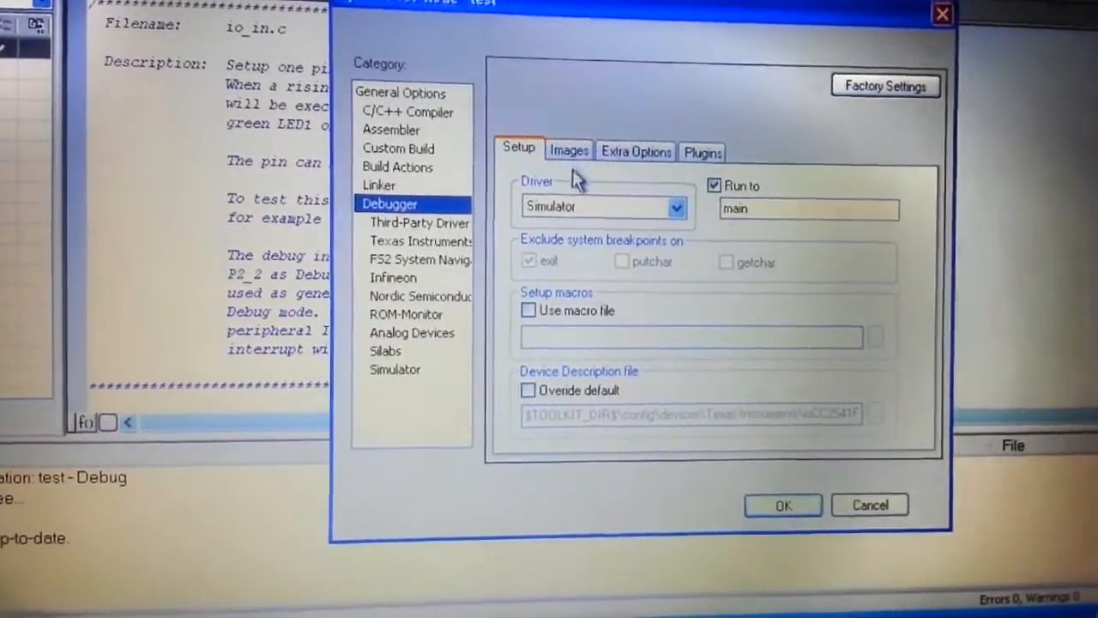
click(419, 240)
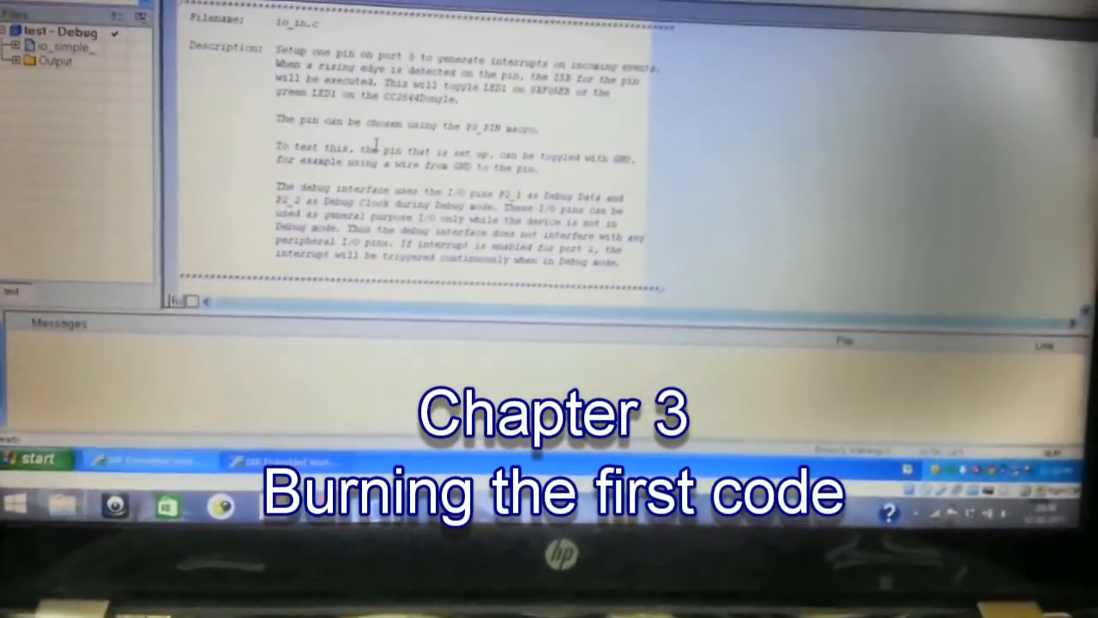
scroll(down, 3)
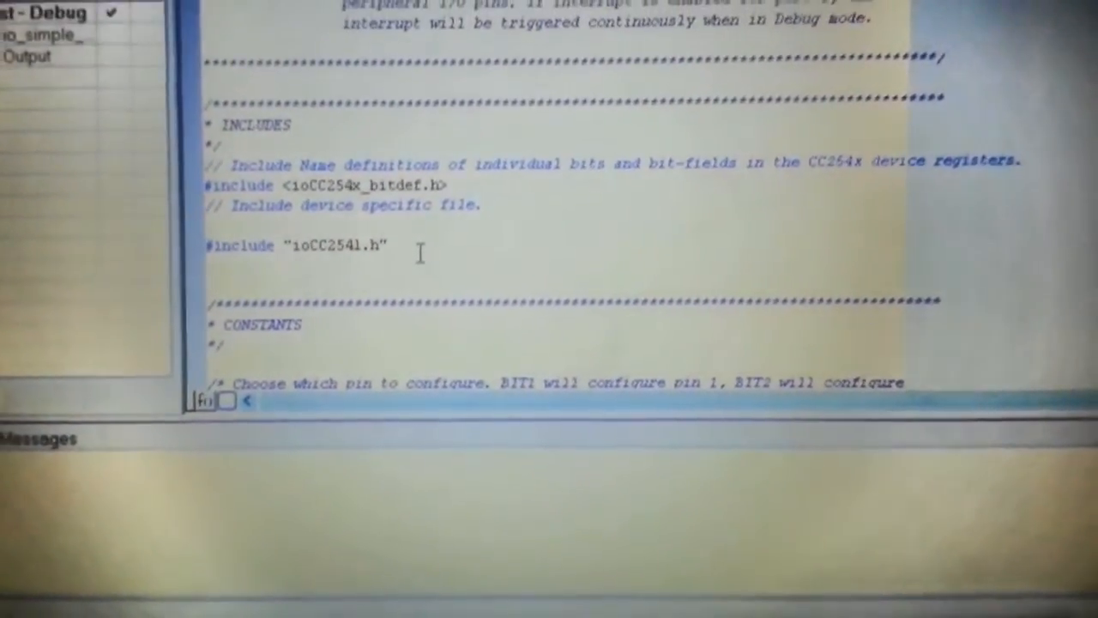
scroll(down, 3)
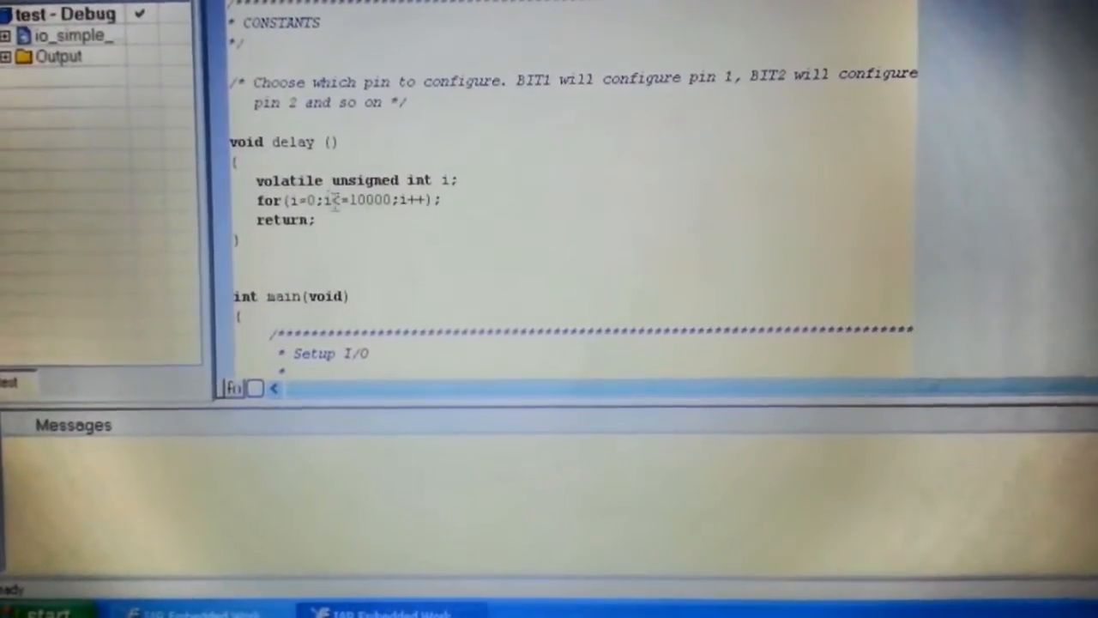
scroll(down, 3)
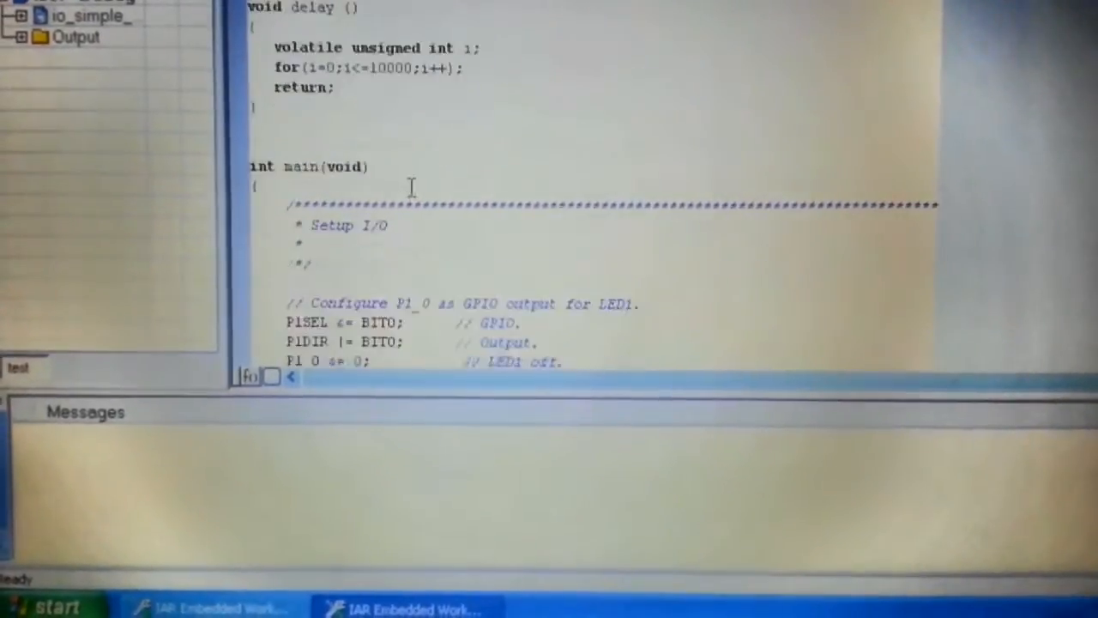
scroll(down, 3)
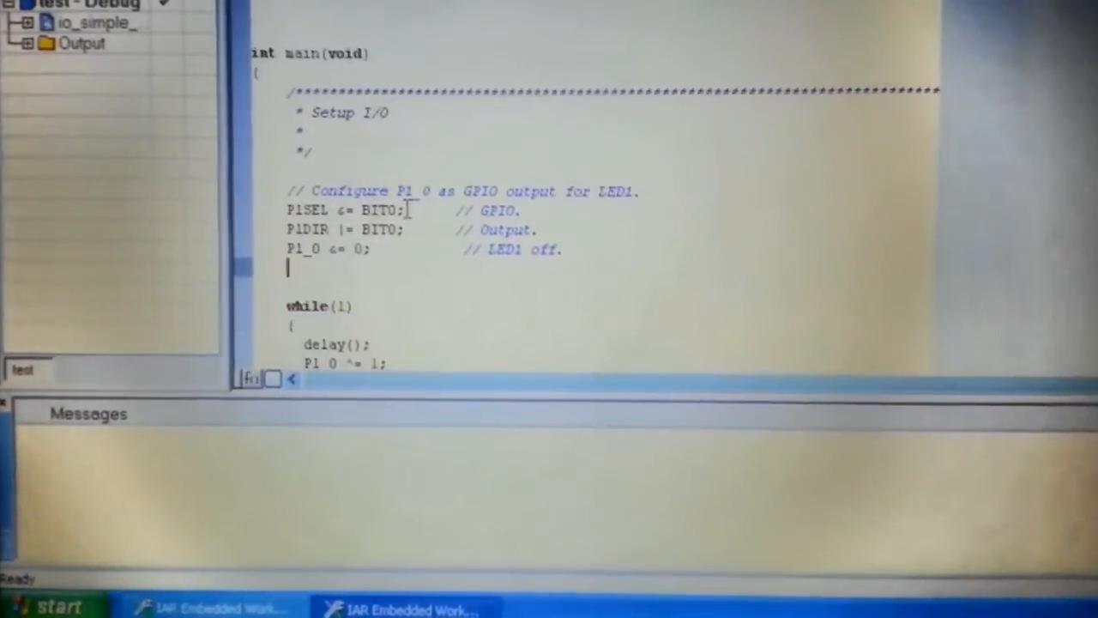
scroll(down, 3)
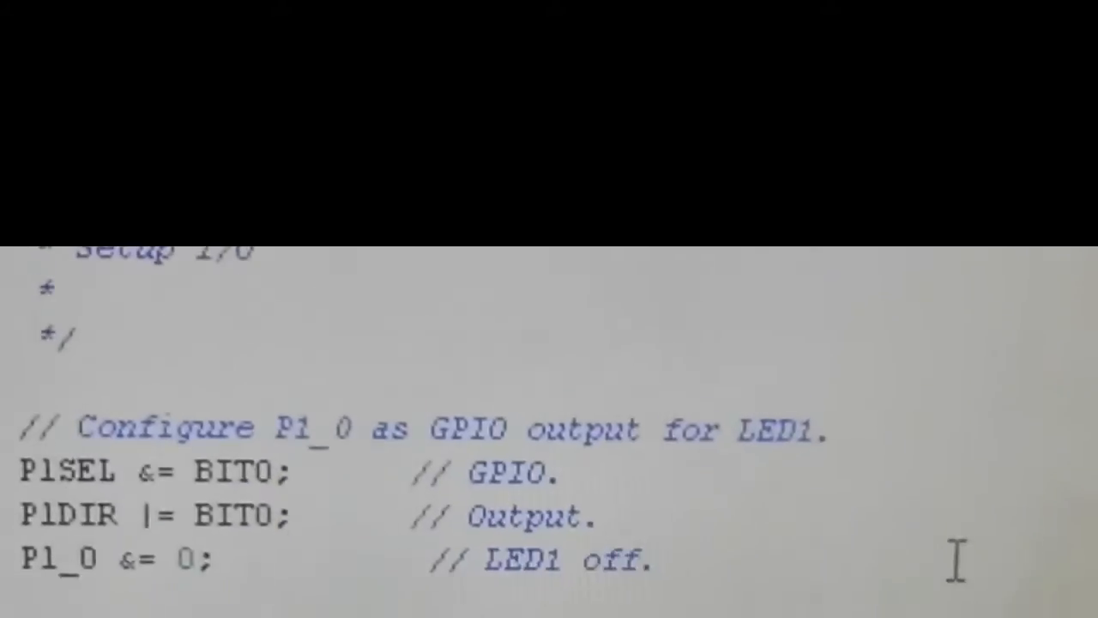
scroll(down, 3)
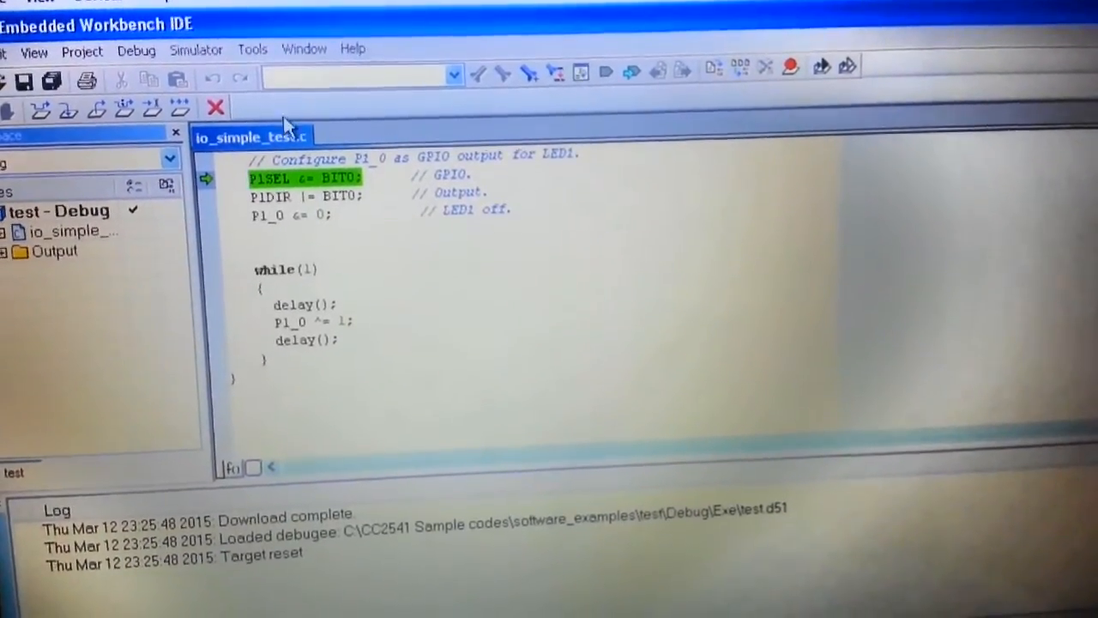
mouse_move(123, 105)
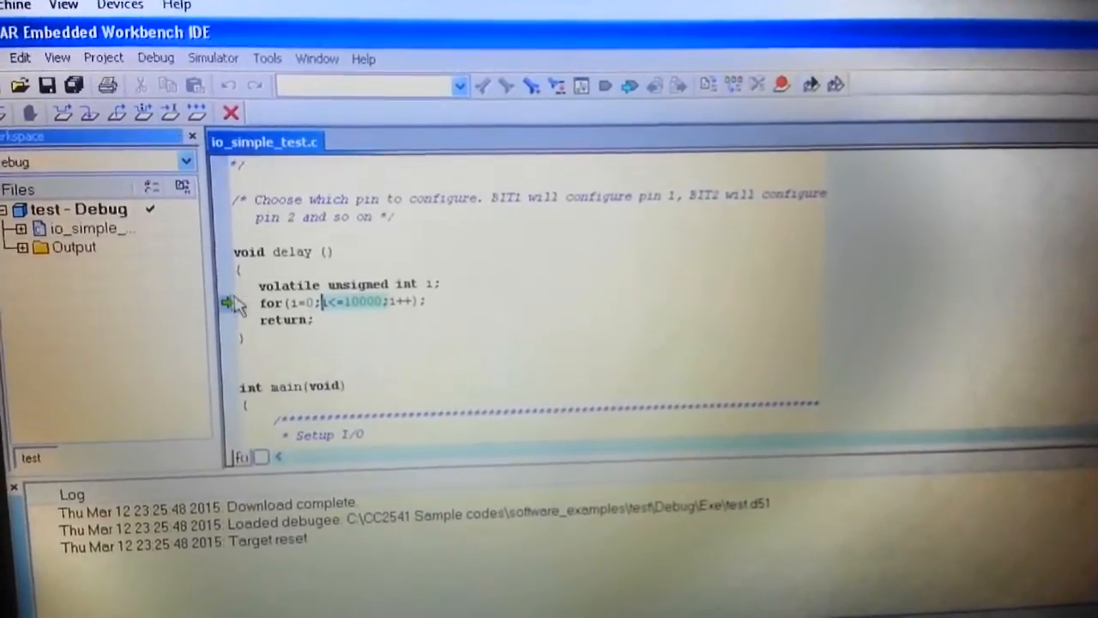
- Scroll down through the source as execution steps into the delay routine
scroll(down, 3)
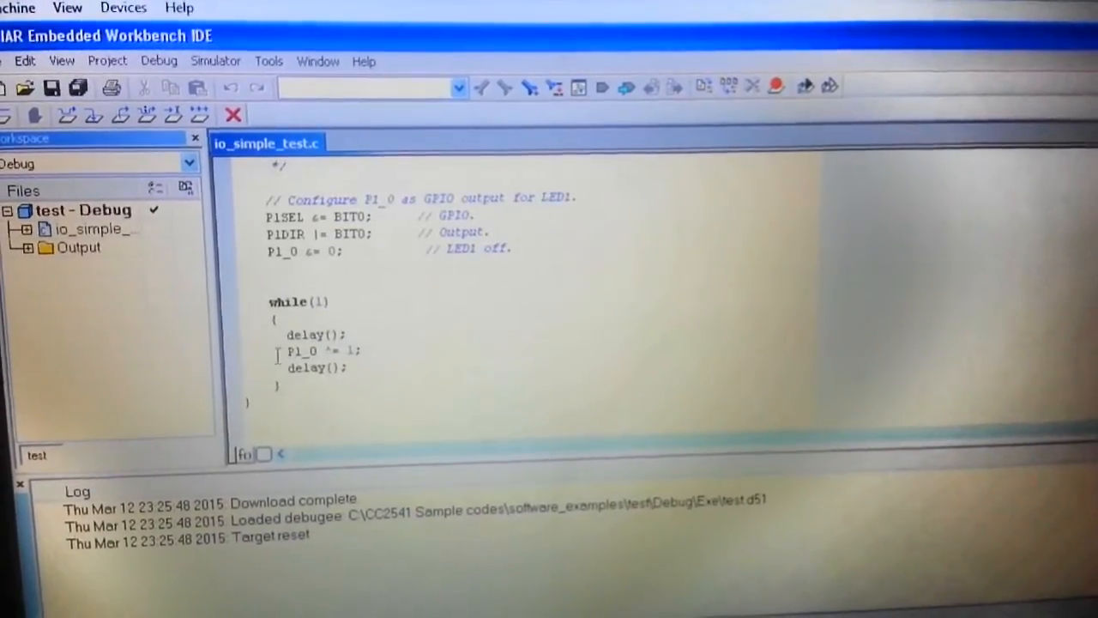